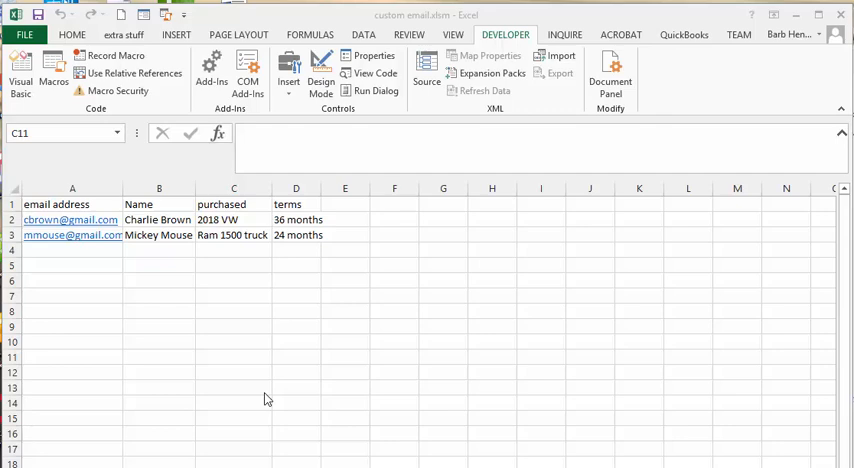
mouse_move(275, 394)
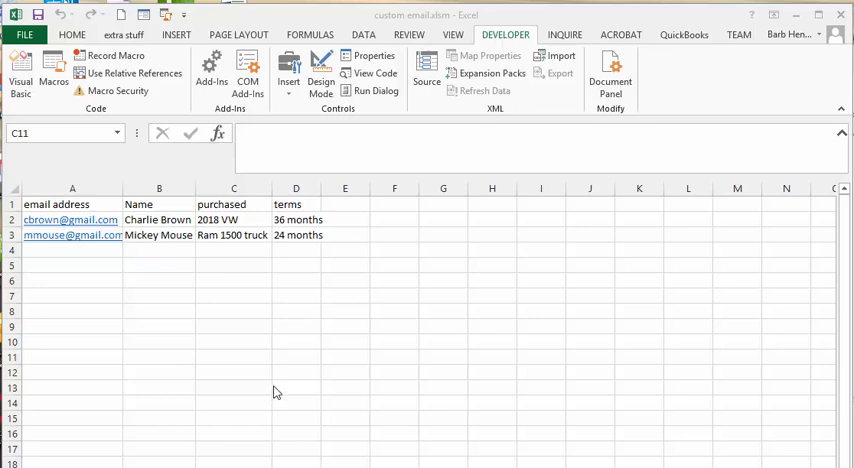
mouse_move(131, 204)
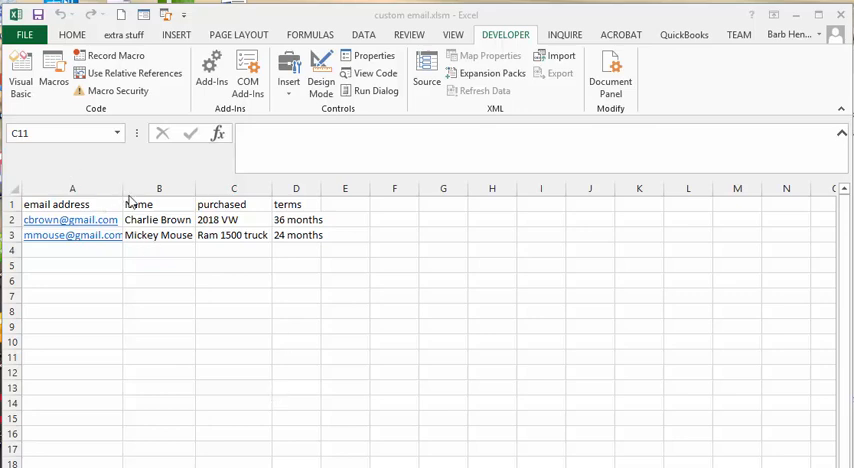
mouse_move(250, 308)
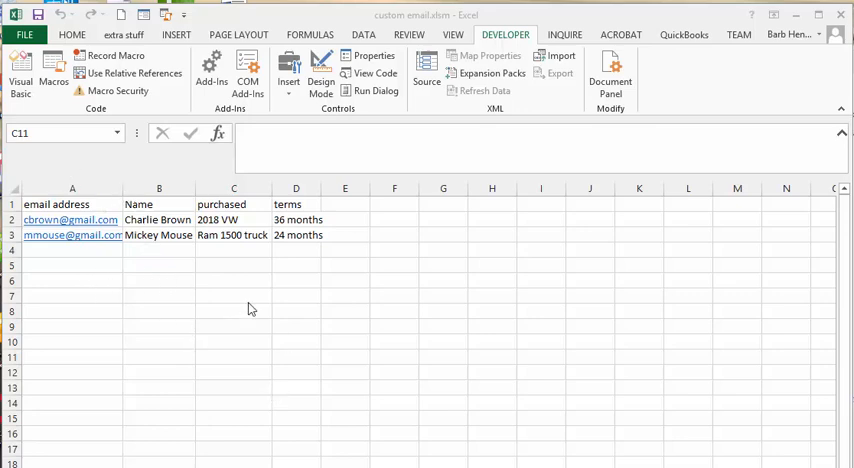
mouse_move(170, 307)
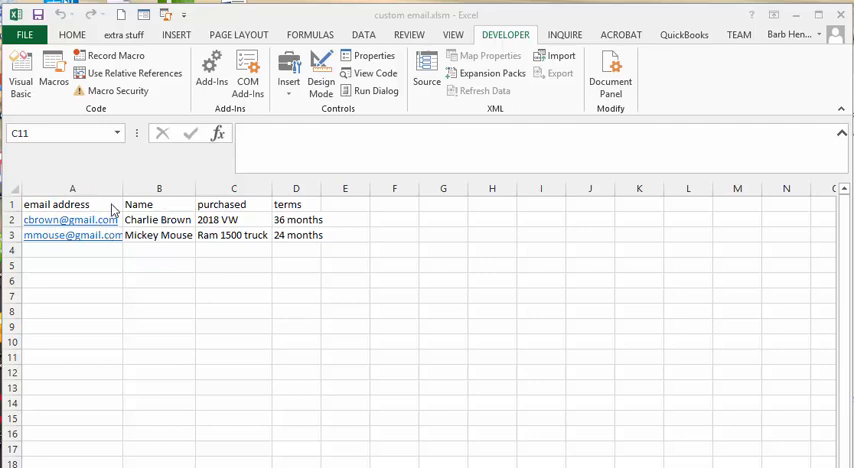
mouse_move(203, 227)
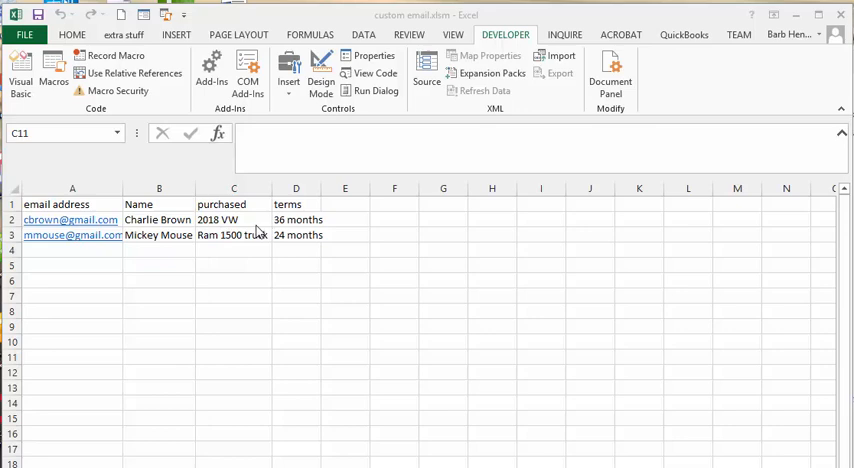
mouse_move(88, 216)
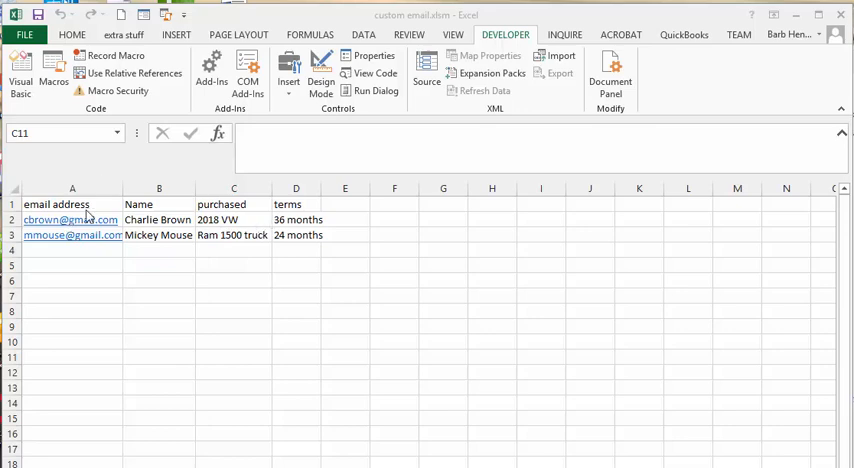
mouse_move(92, 234)
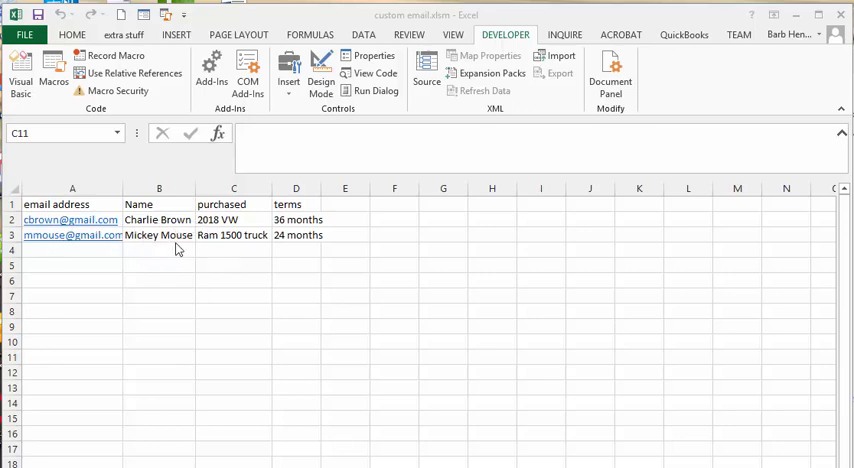
mouse_move(198, 235)
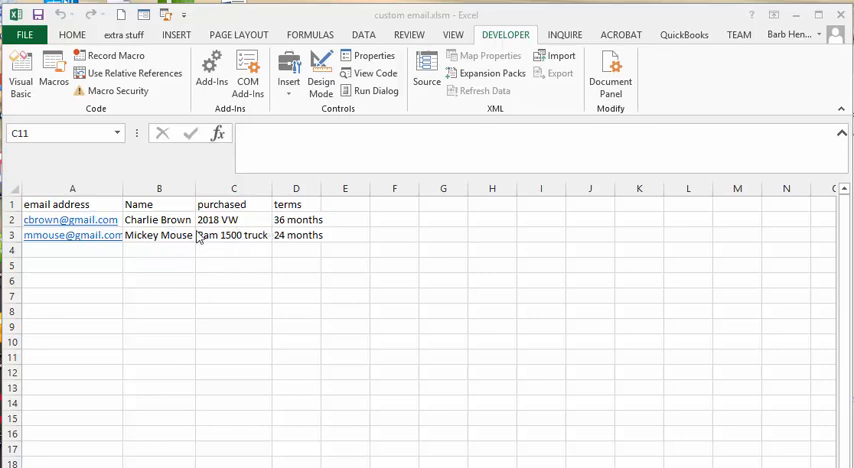
mouse_move(238, 235)
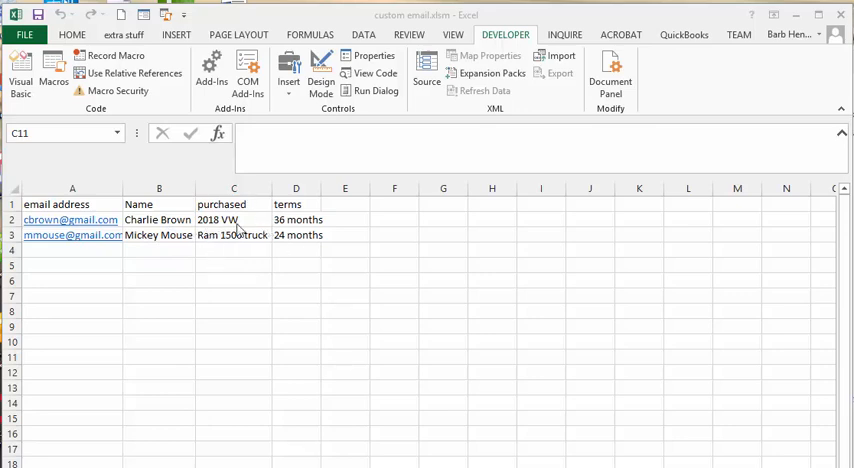
mouse_move(214, 249)
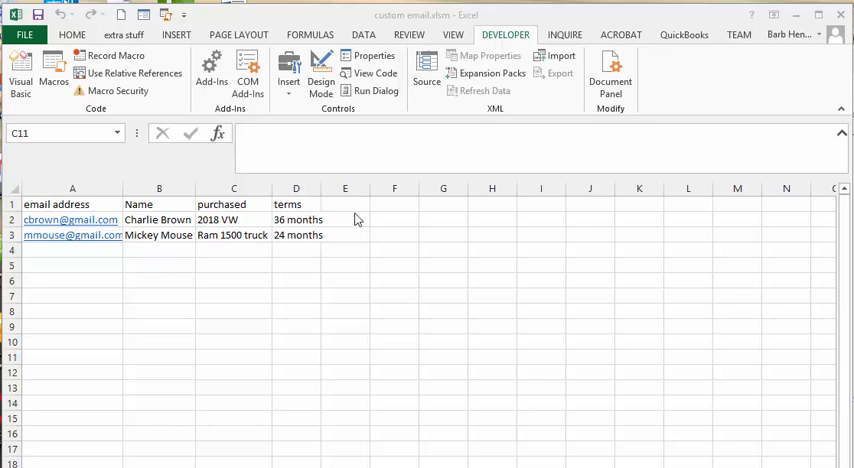
mouse_move(325, 237)
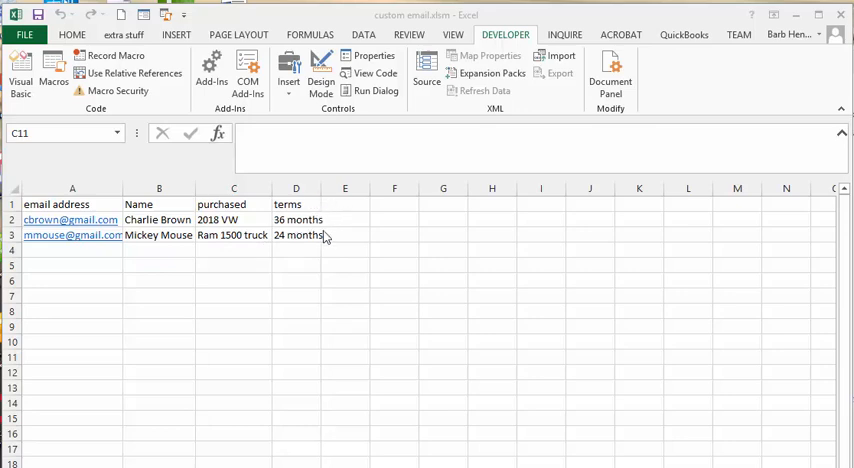
mouse_move(322, 246)
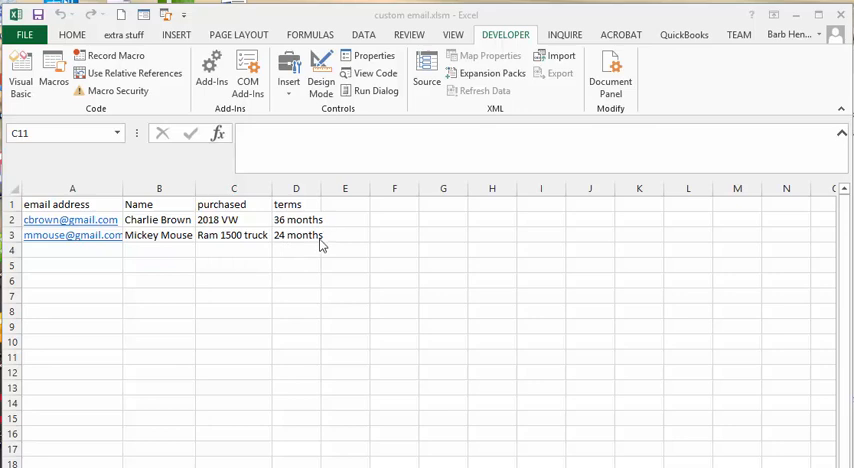
mouse_move(645, 247)
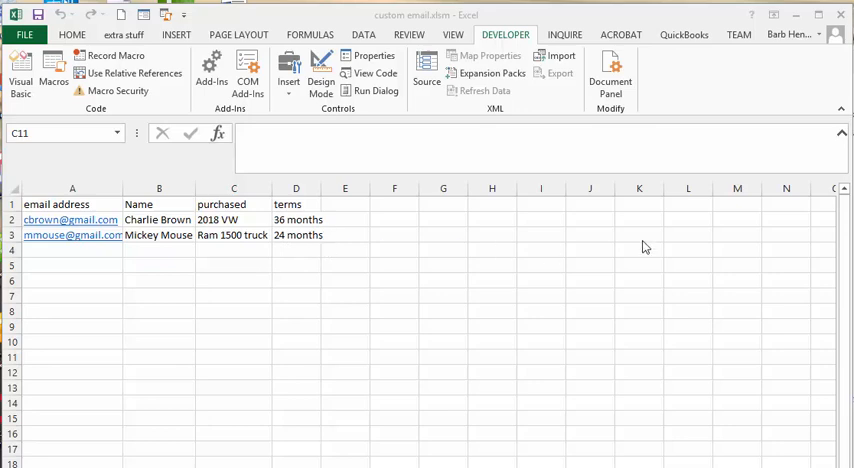
Open the Visual Basic editor and scroll through the congradletter macro to the loop's end.
click(20, 75)
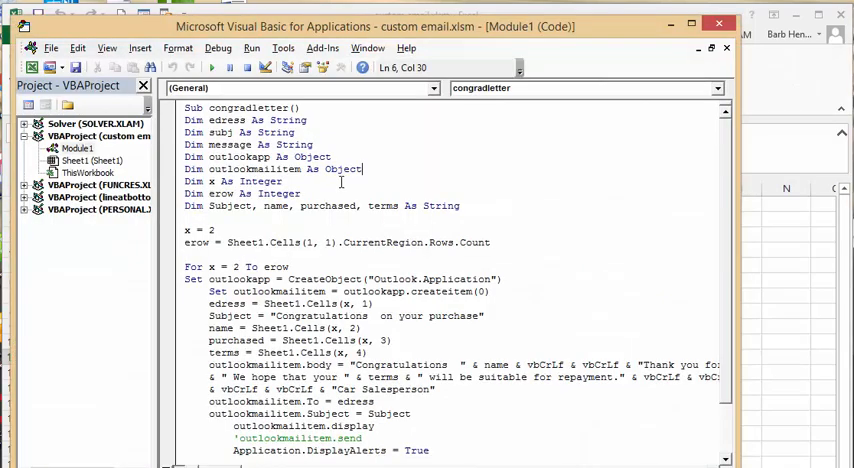
mouse_move(446, 170)
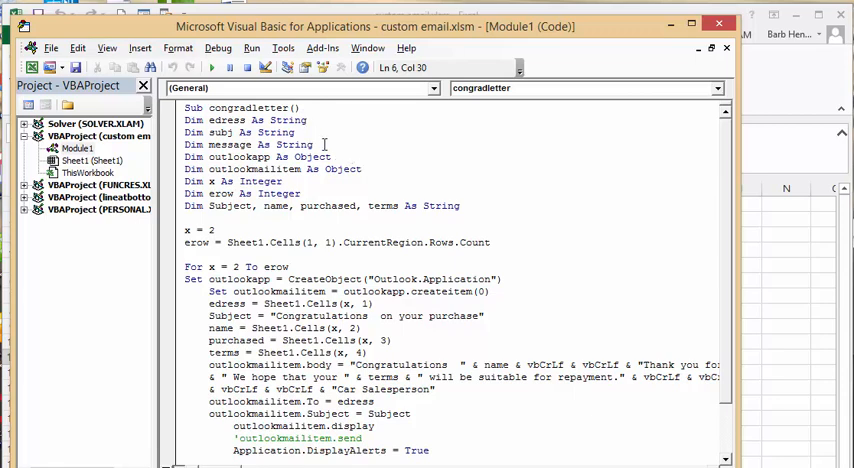
mouse_move(349, 161)
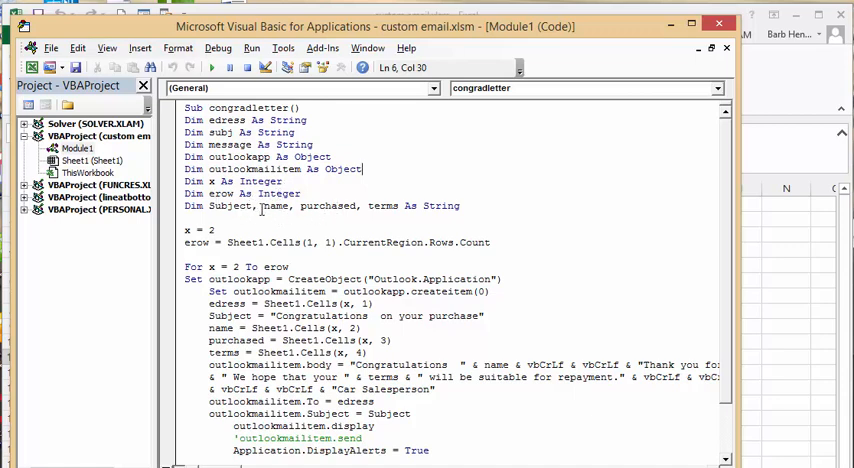
mouse_move(335, 210)
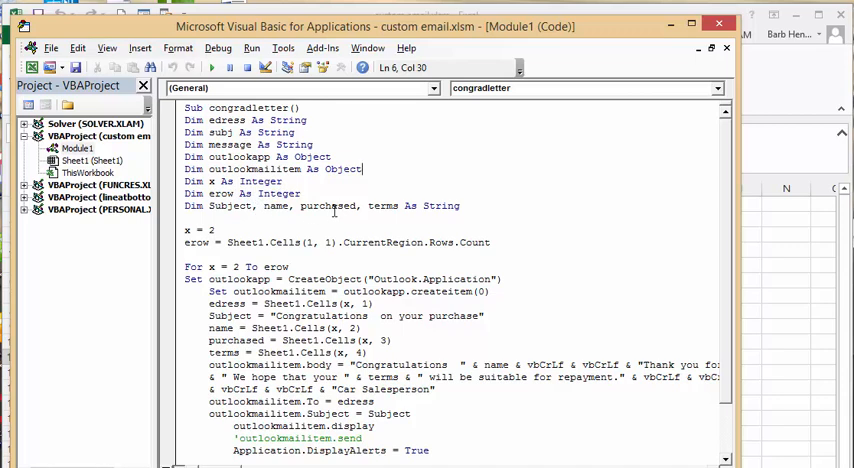
mouse_move(547, 197)
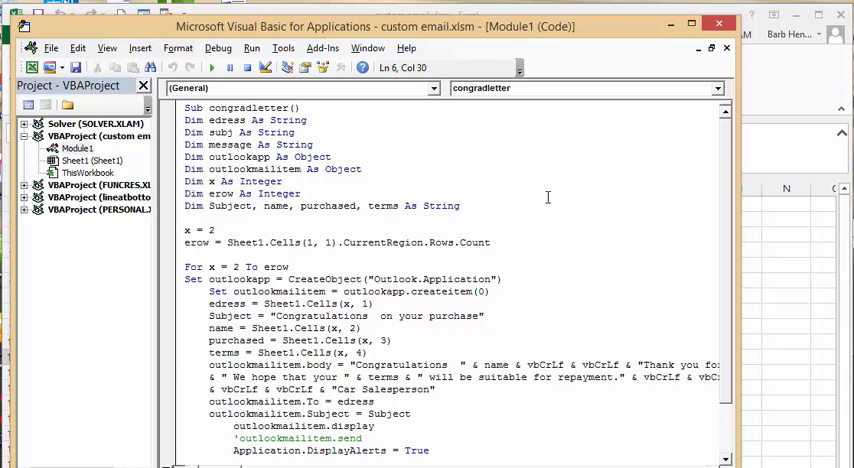
scroll(down, 3)
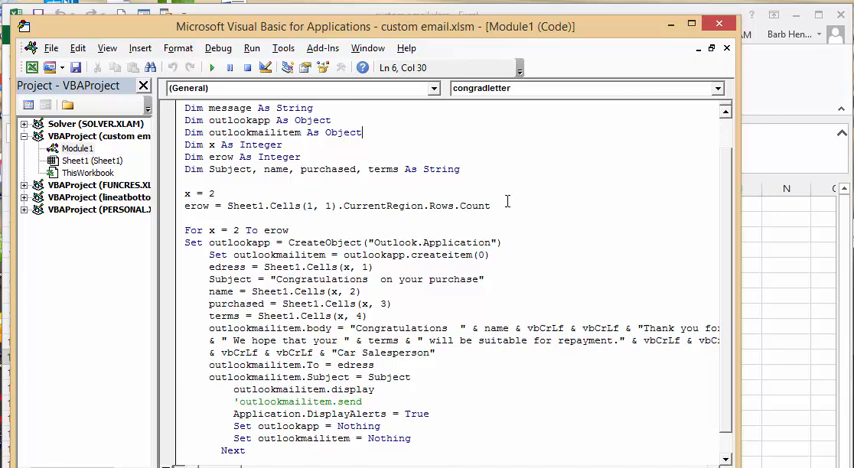
mouse_move(527, 200)
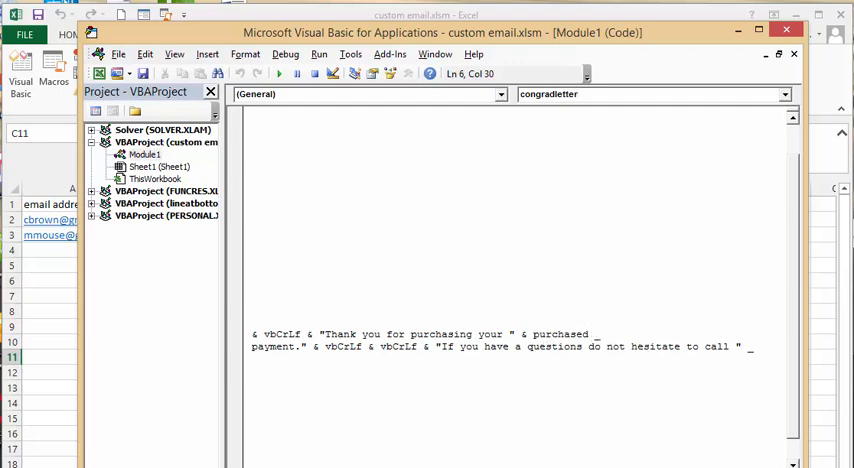
scroll(up, 3)
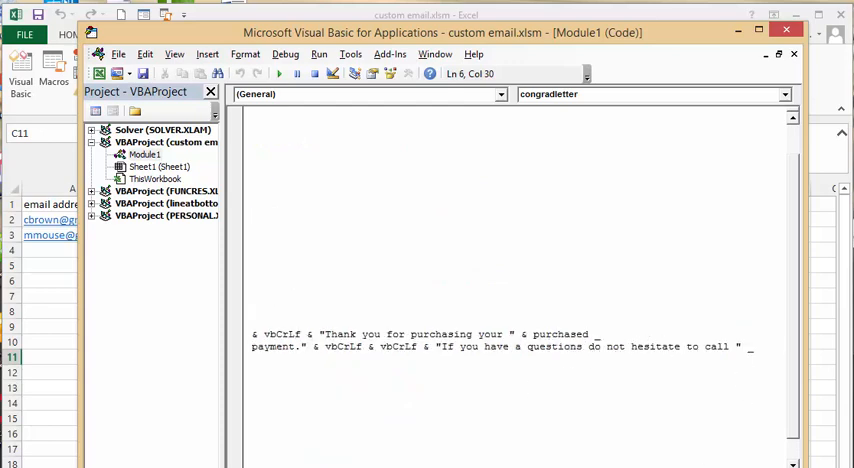
scroll(up, 3)
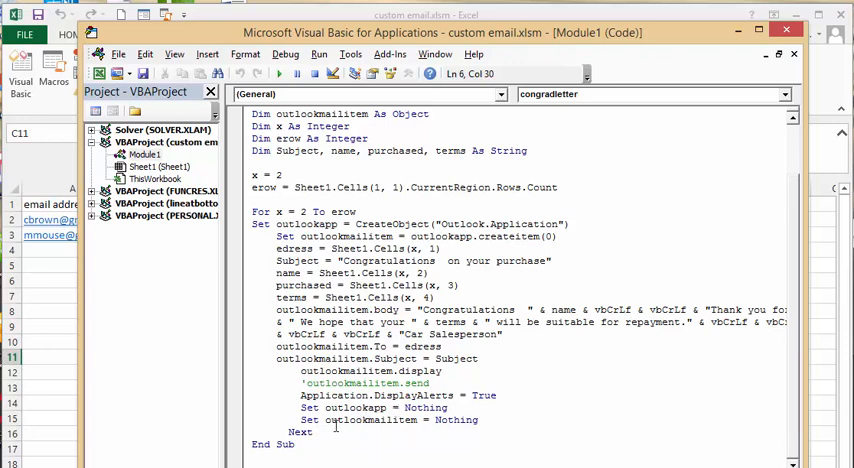
mouse_move(265, 398)
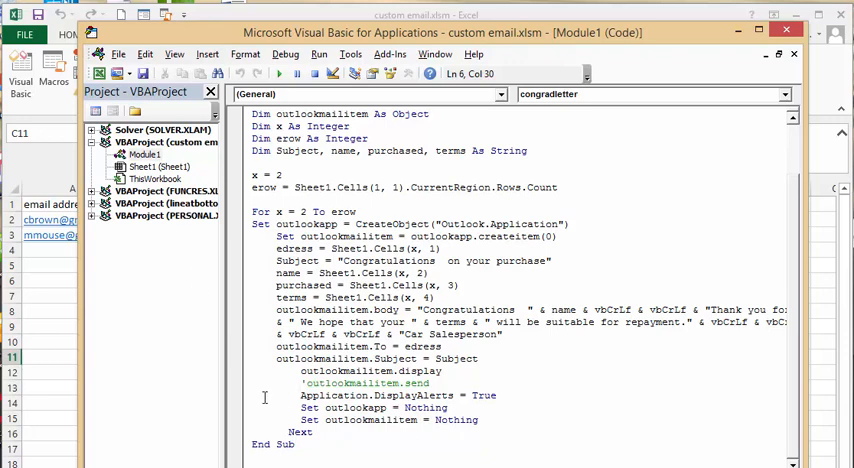
mouse_move(576, 358)
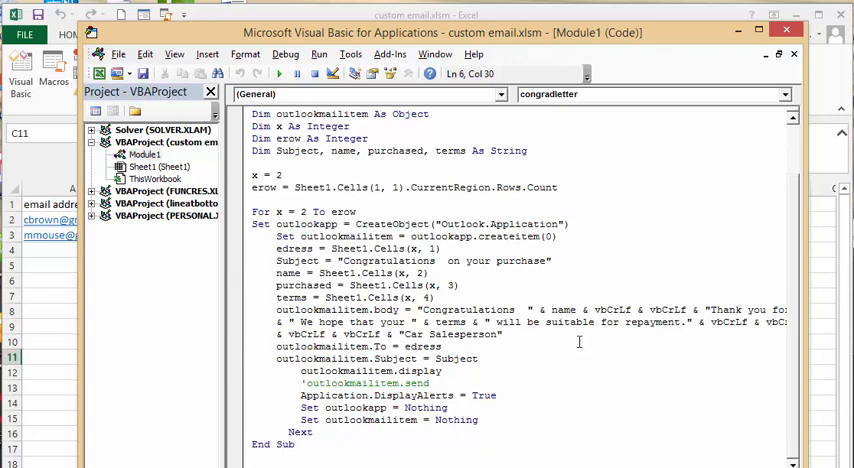
scroll(up, 3)
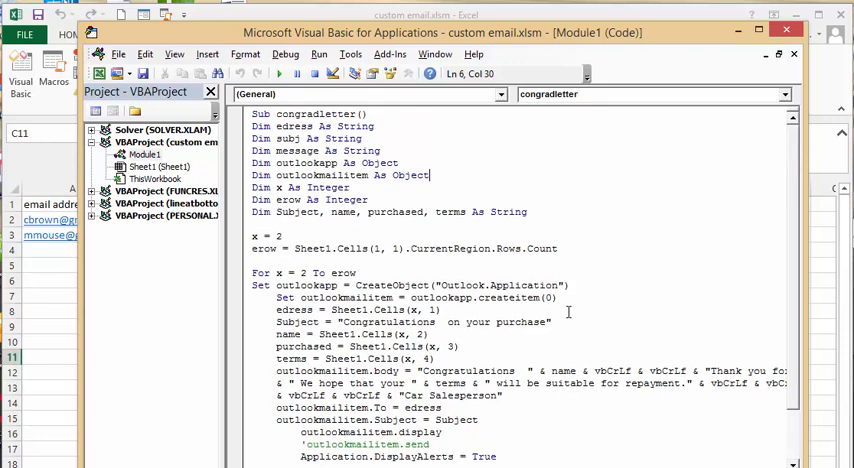
mouse_move(280, 72)
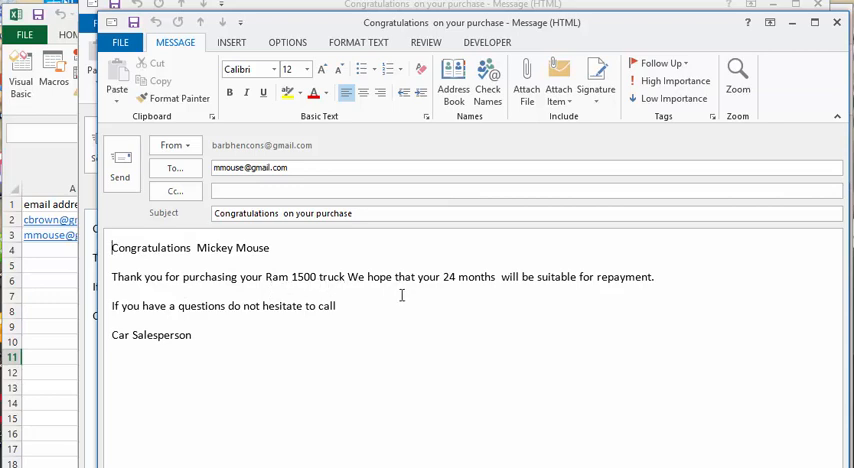
mouse_move(555, 282)
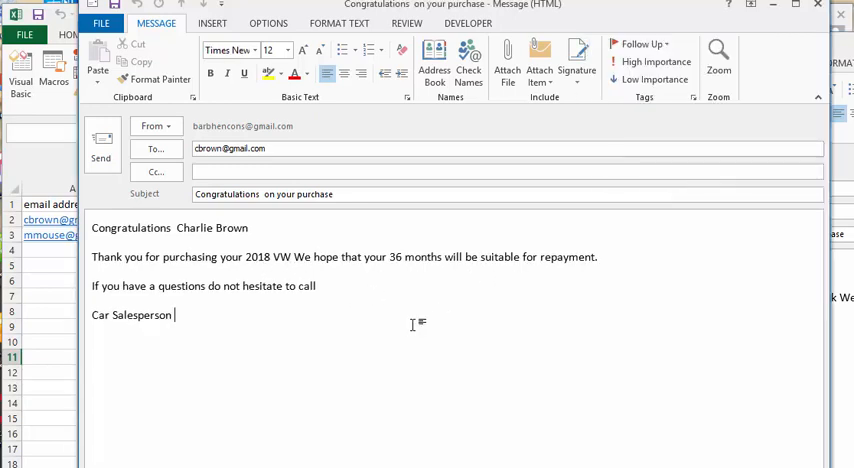
mouse_move(692, 306)
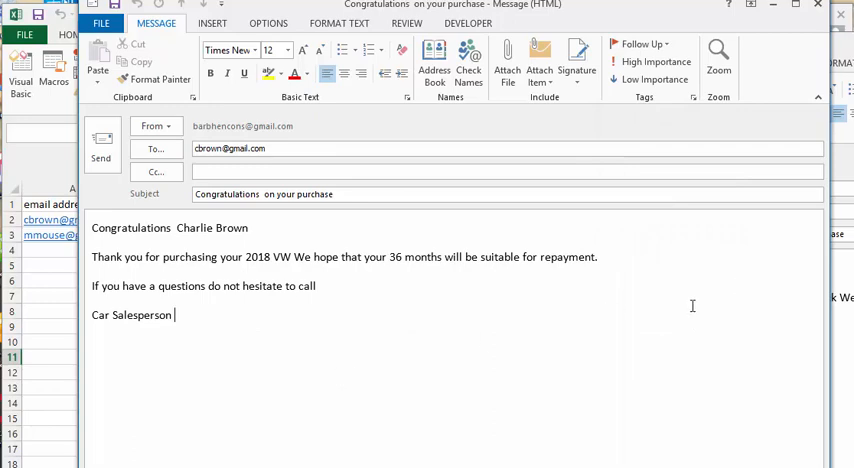